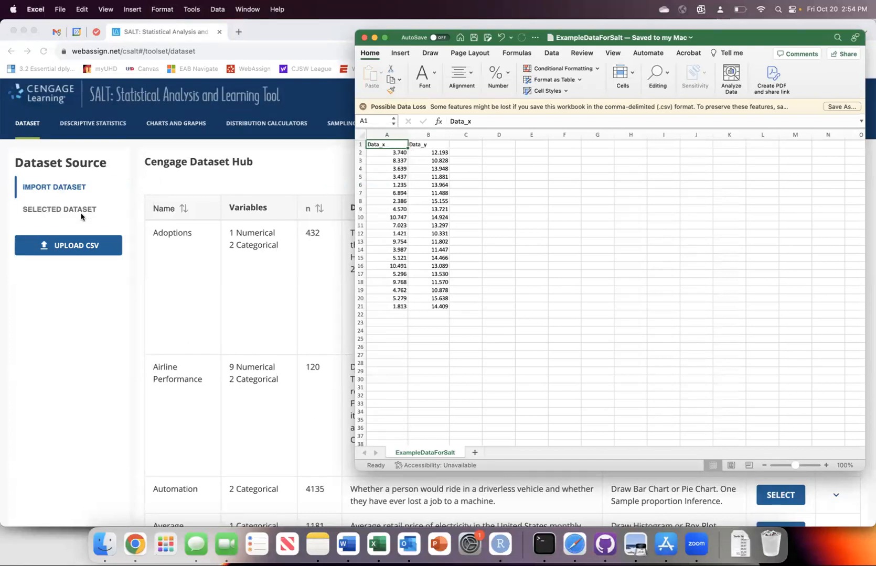
# - Select the Data_x header cell in ExampleDataForSalt and bring up Excel's File menu
pyautogui.click(498, 290)
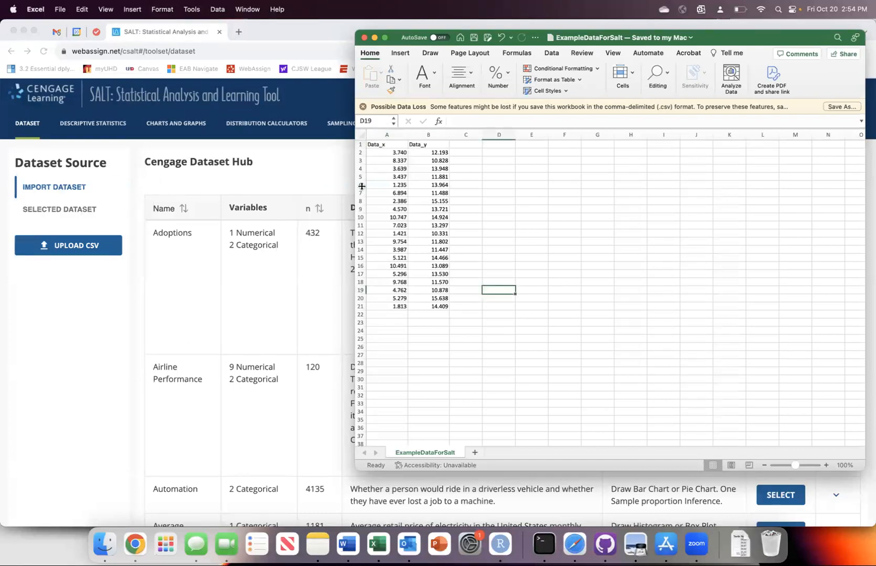
pyautogui.click(386, 144)
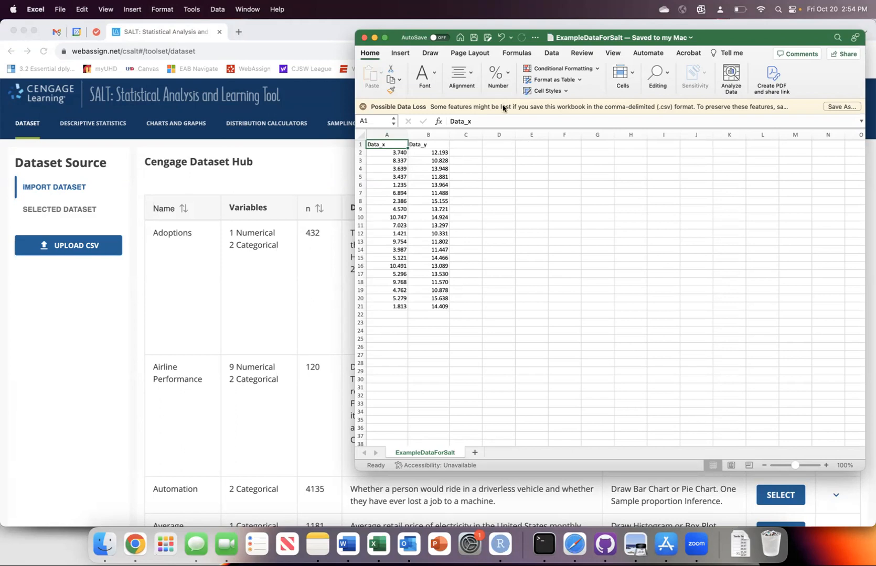
pyautogui.click(61, 9)
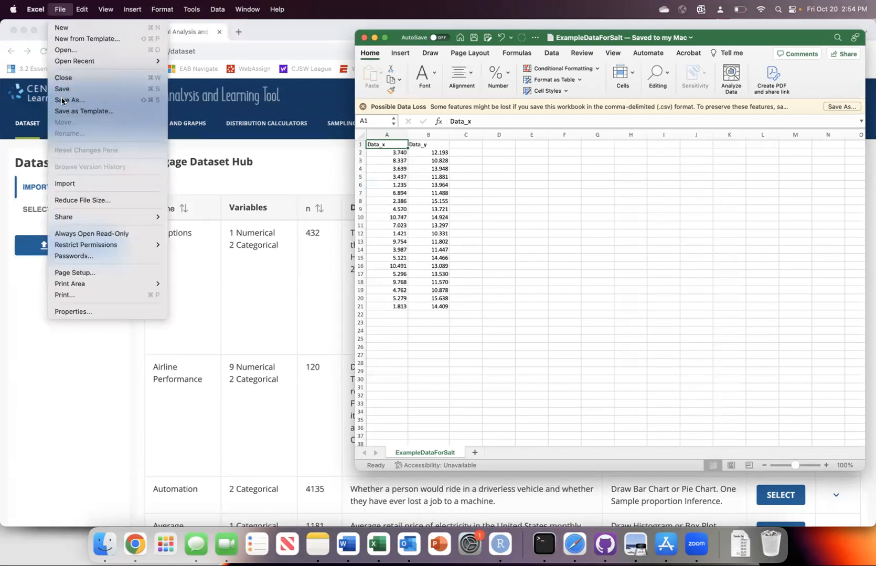
# - Save the sheet as ExampleDataForSalt.csv in CSV UTF-8 (Comma delimited) format
pyautogui.click(69, 99)
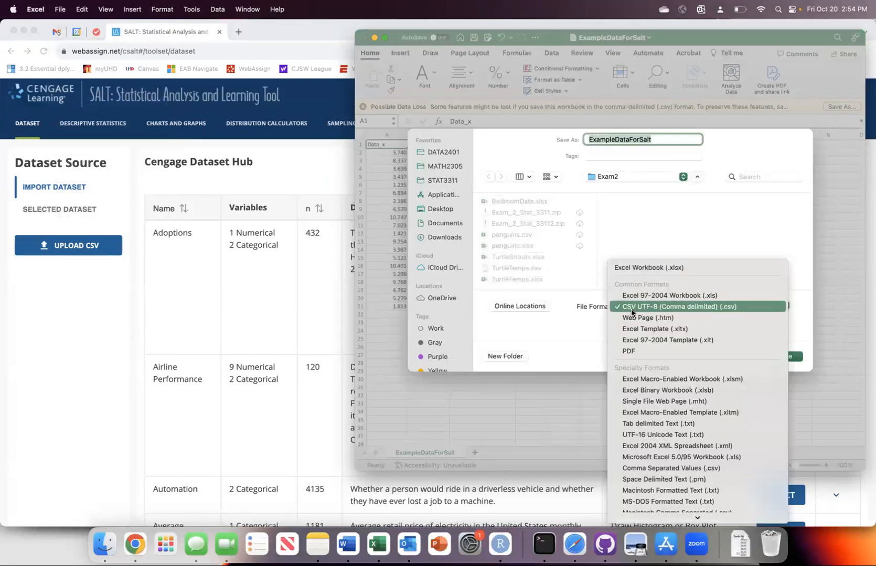
pyautogui.click(672, 307)
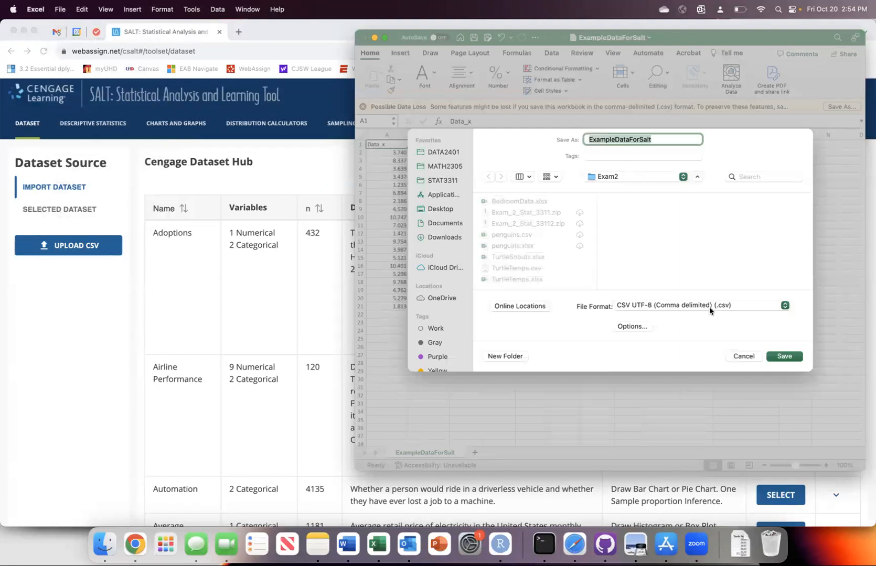
pyautogui.click(660, 139)
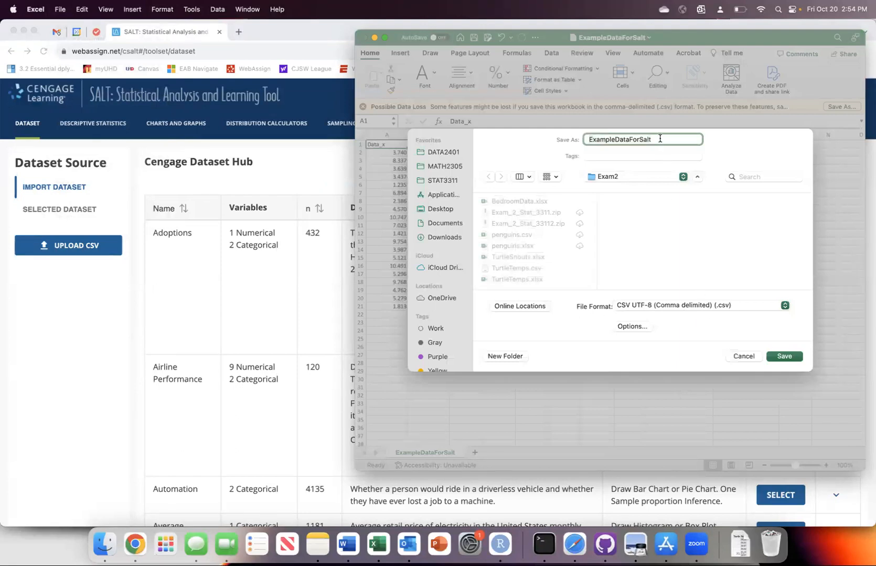
pyautogui.write('.csv')
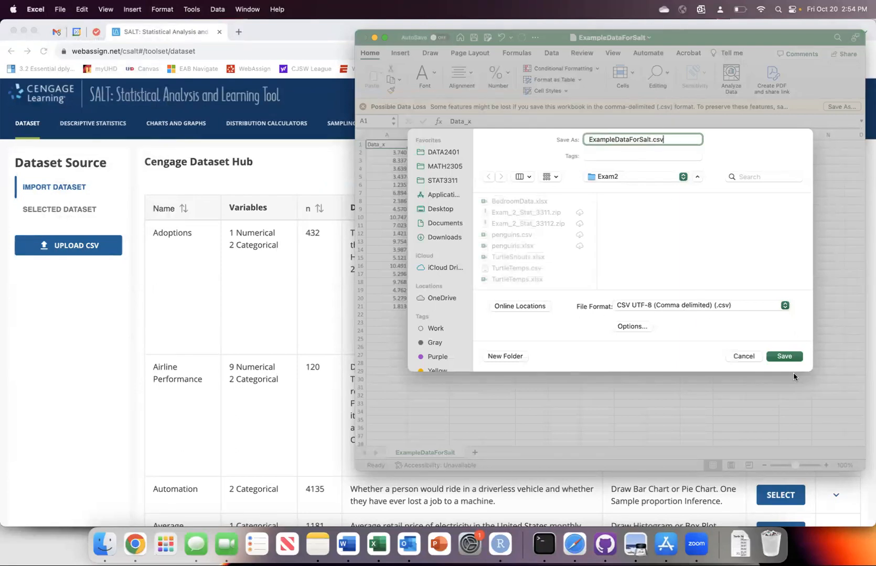
pyautogui.click(784, 356)
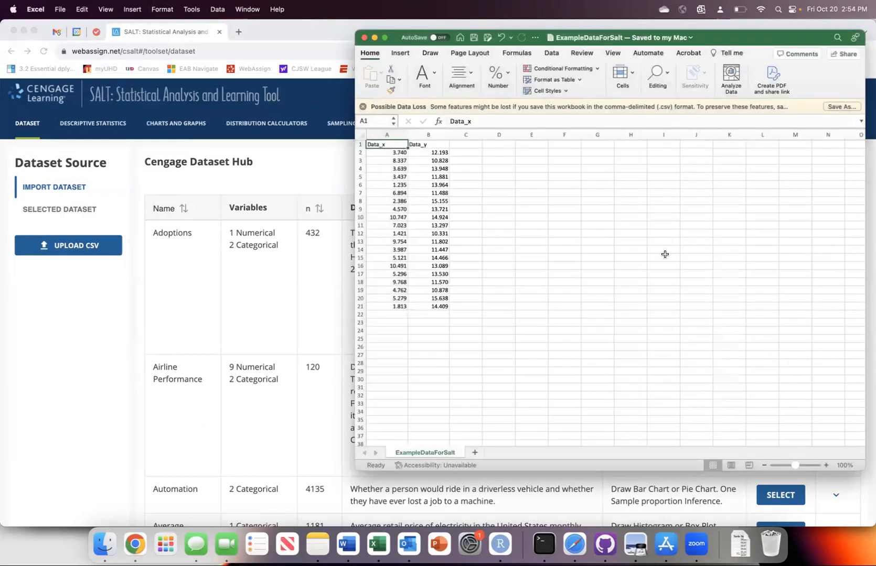
pyautogui.moveTo(570, 347)
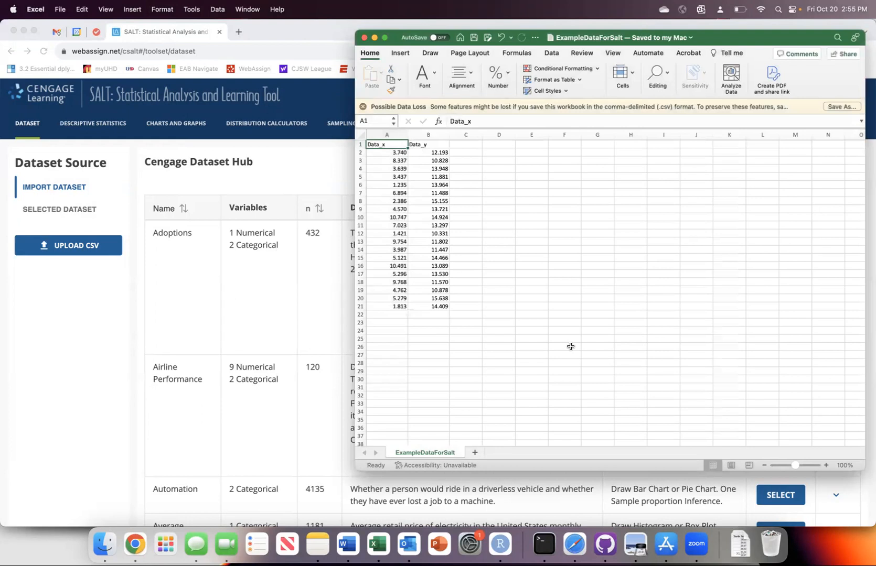
pyautogui.moveTo(385, 107)
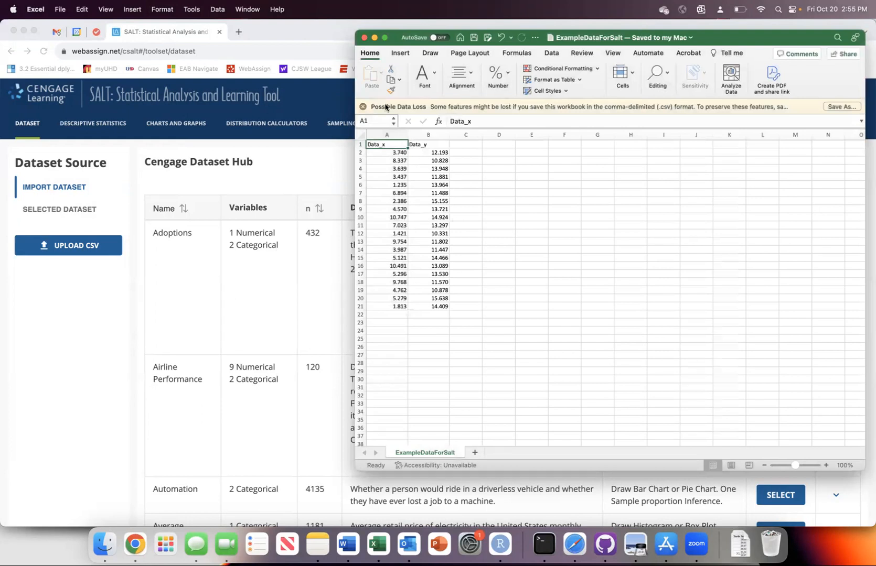
pyautogui.click(386, 160)
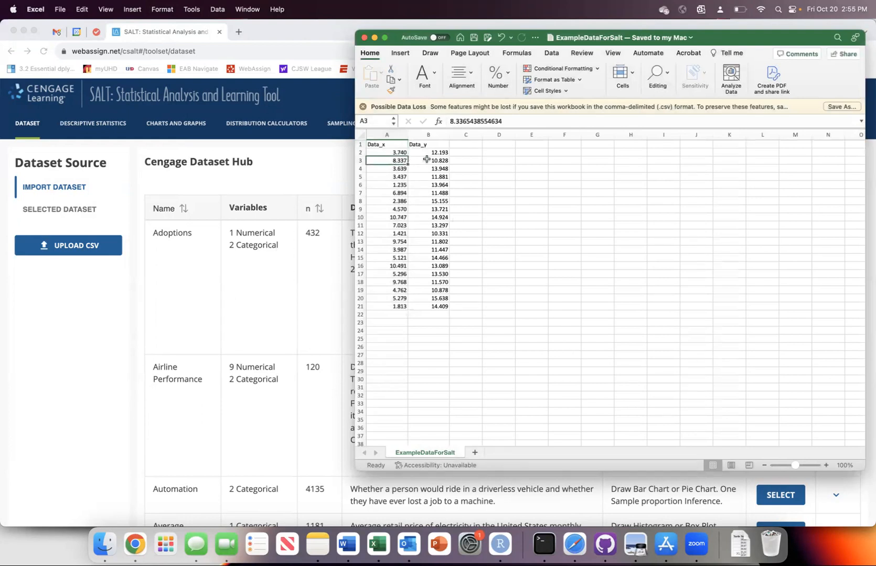
pyautogui.click(385, 144)
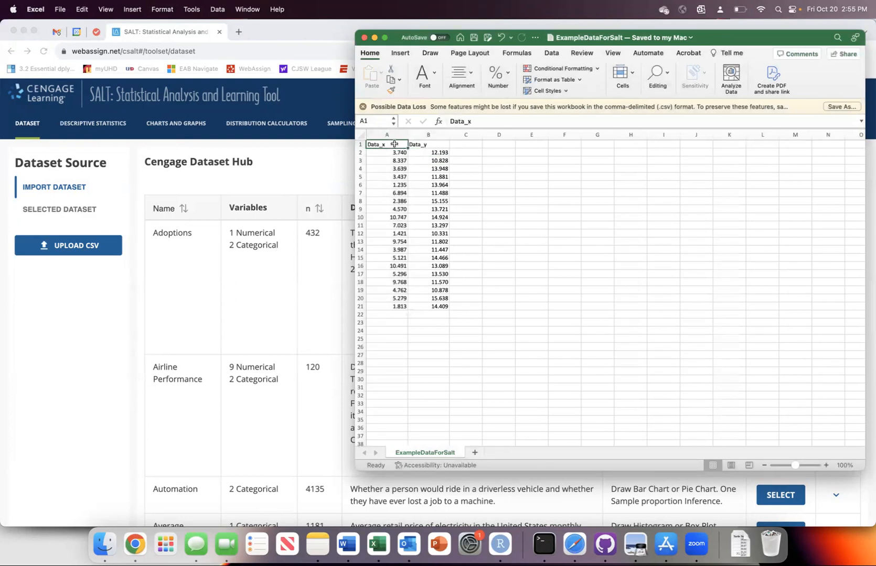
pyautogui.click(427, 185)
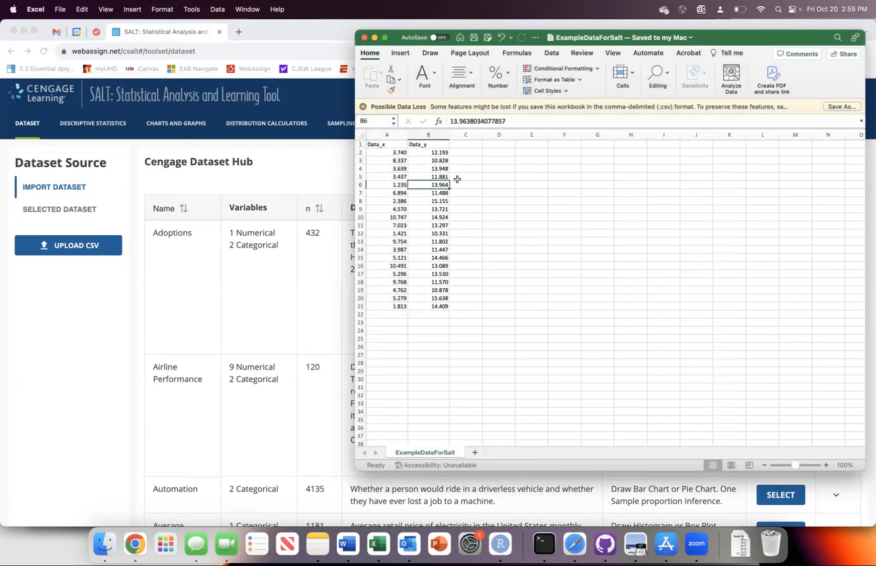
pyautogui.click(465, 177)
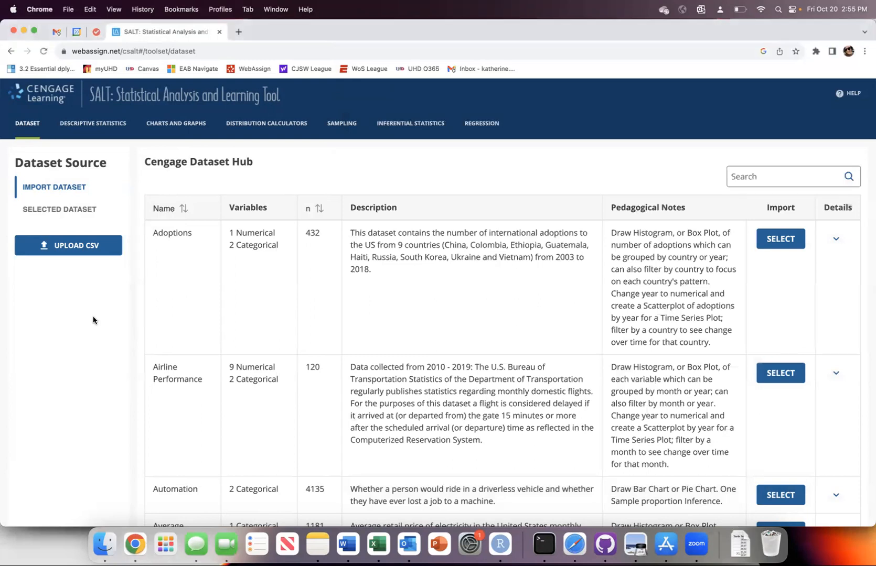
pyautogui.moveTo(399, 326)
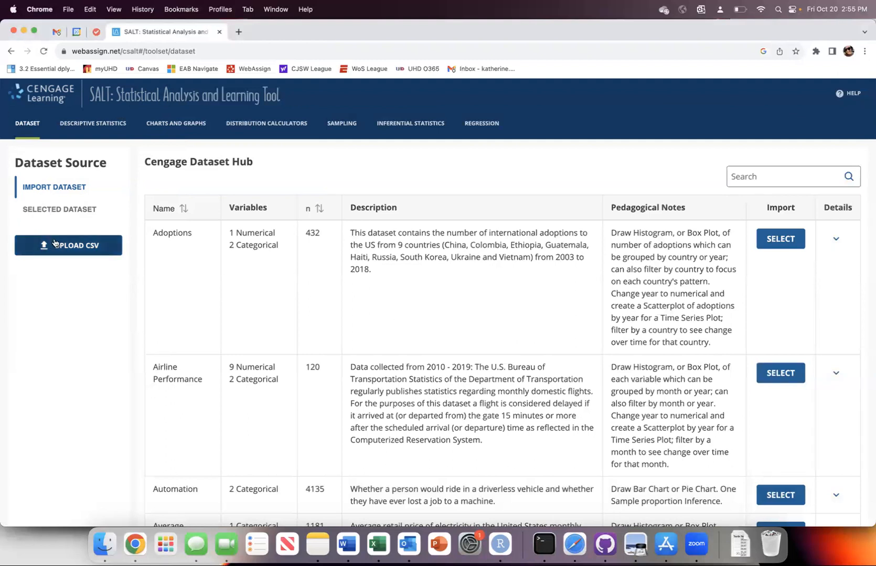
# - Choose UPLOAD CSV under Import Dataset on SALT's Dataset page
pyautogui.click(68, 246)
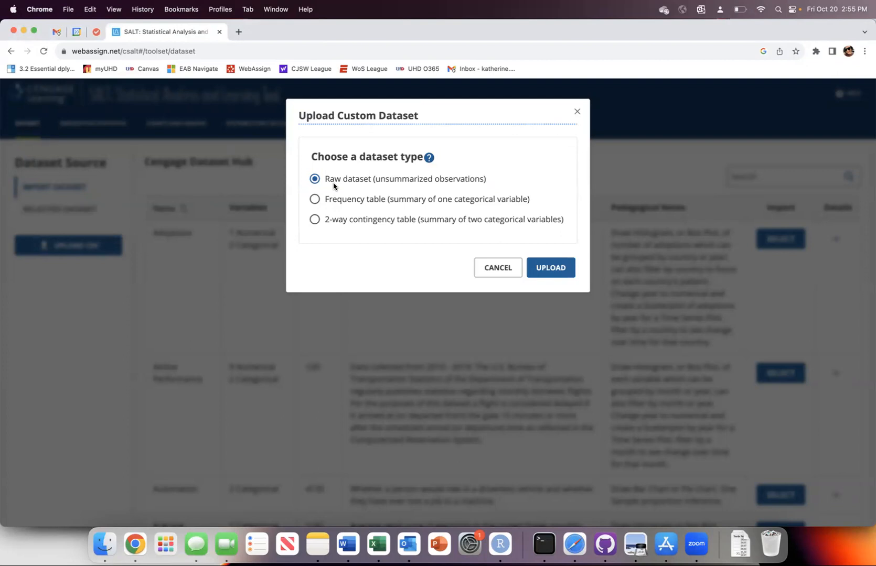
pyautogui.moveTo(389, 190)
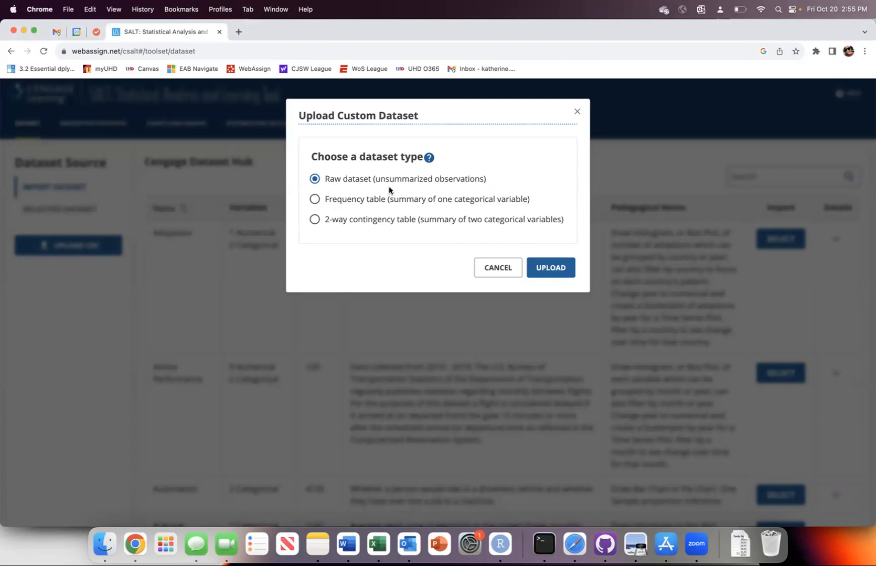
pyautogui.moveTo(314, 220)
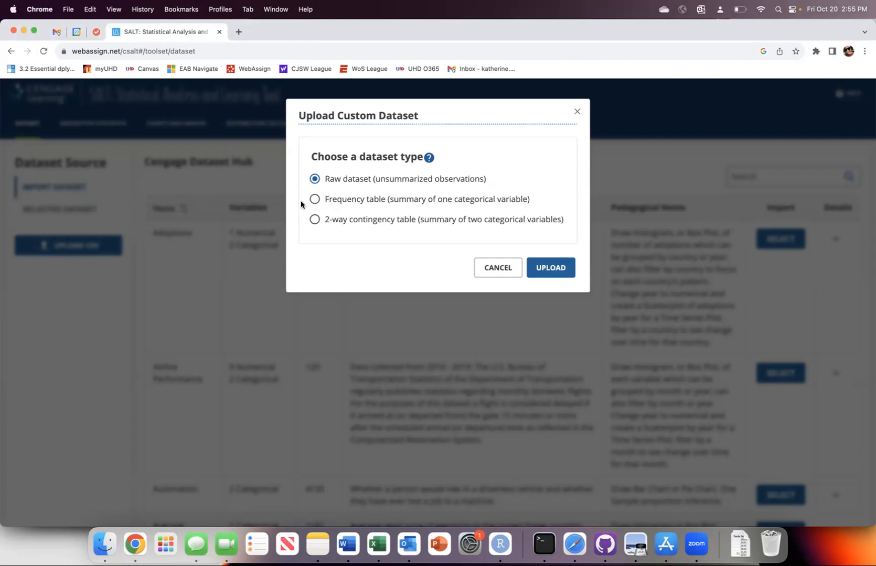
pyautogui.moveTo(317, 223)
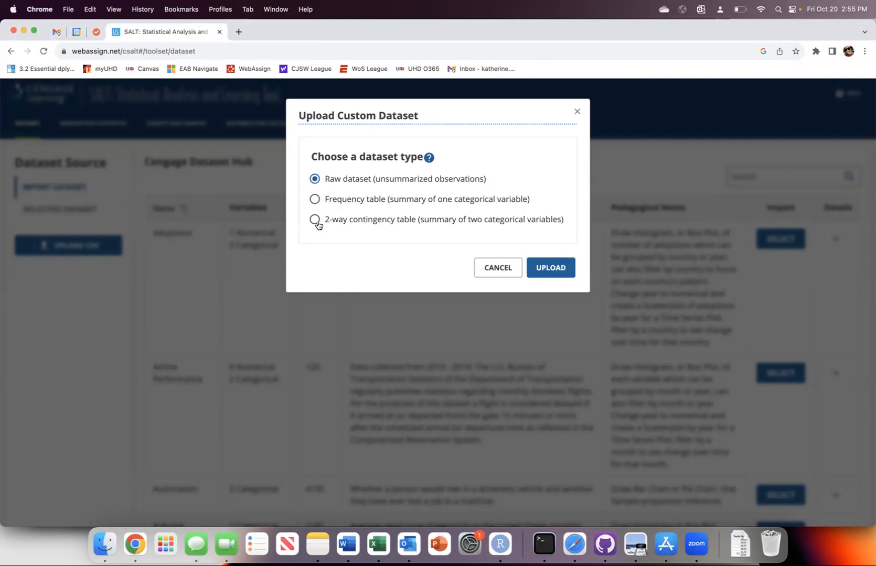
pyautogui.moveTo(311, 218)
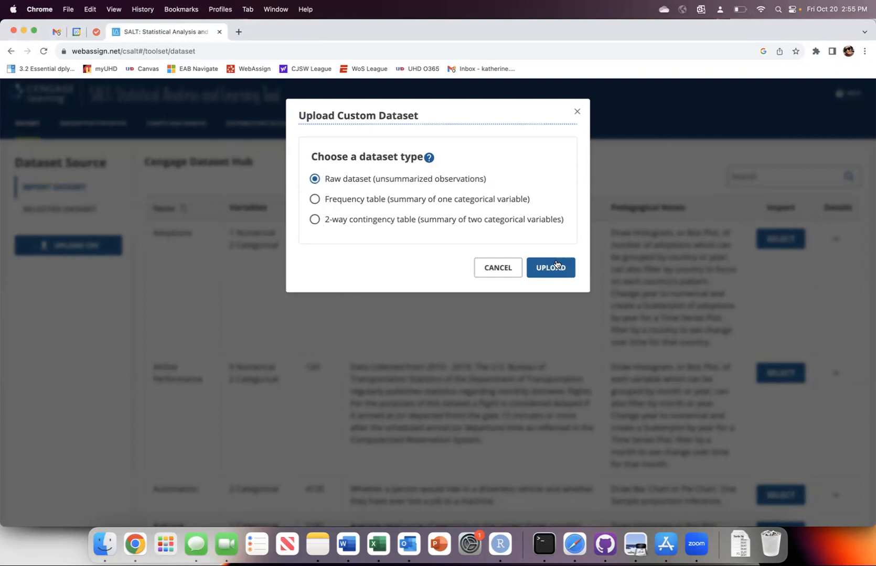
# - Keep the Raw dataset type and bring up the file picker for the CSV
pyautogui.click(550, 268)
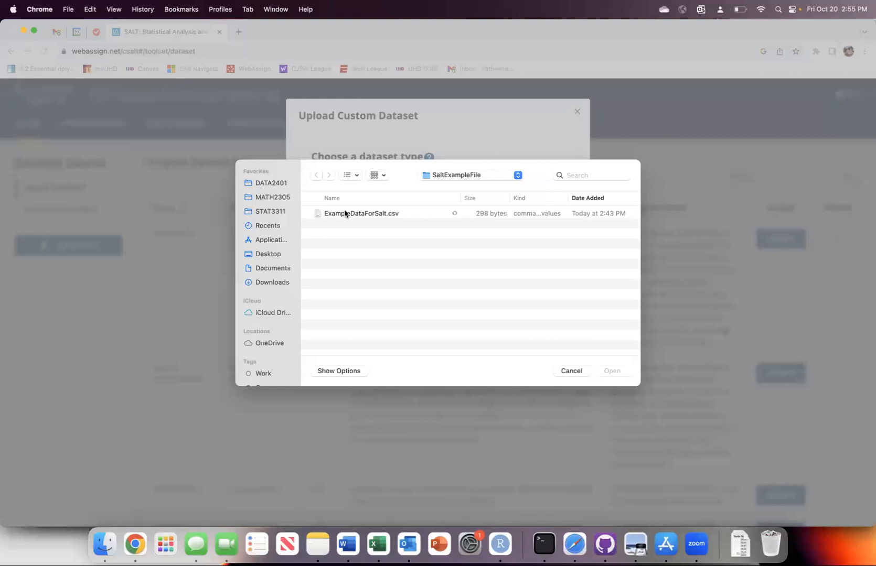
# - Select ExampleDataForSalt.csv in the file picker and upload it
pyautogui.click(361, 214)
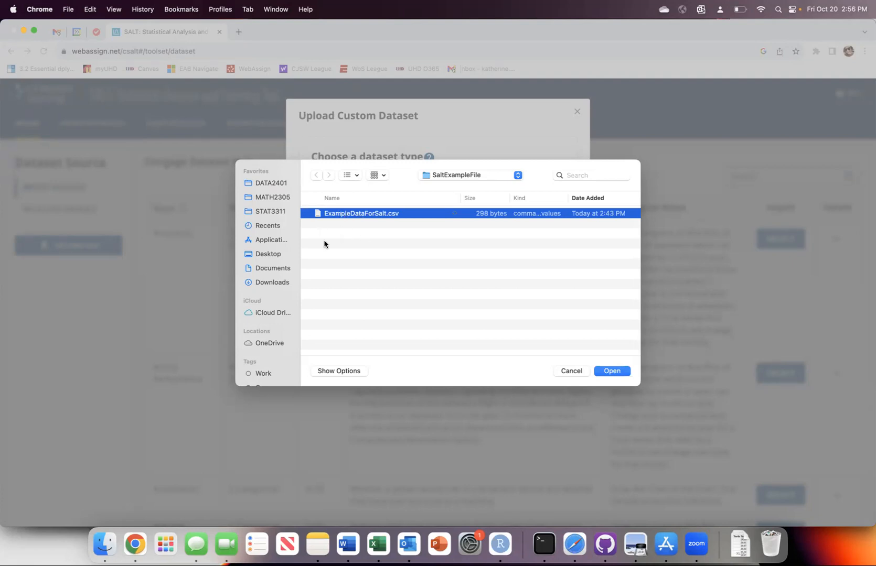
pyautogui.moveTo(348, 252)
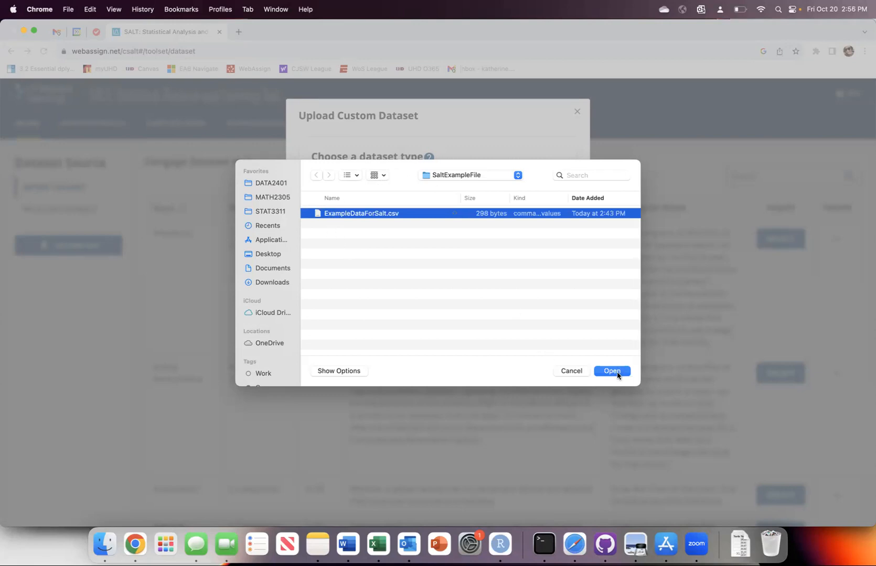
pyautogui.click(612, 371)
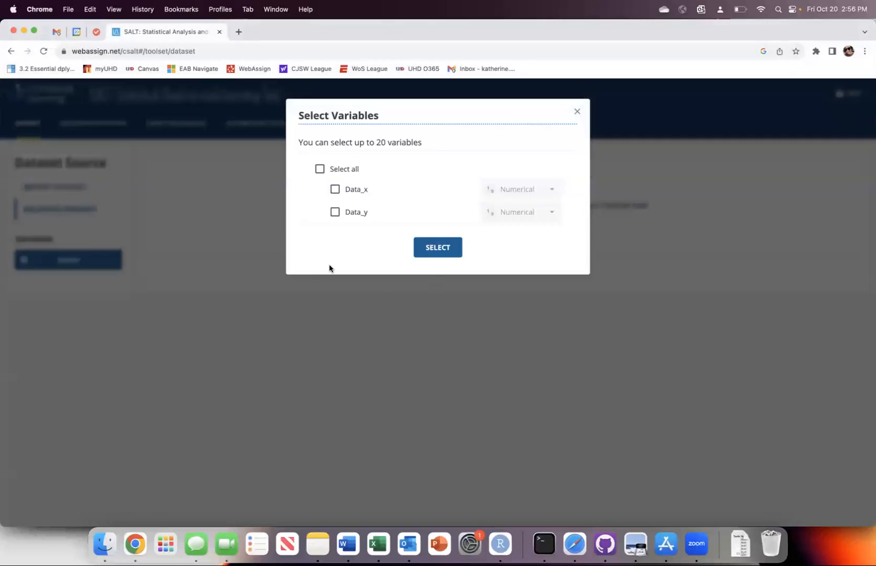
# - Select Data_x and Data_y as Numerical variables and load the dataset
pyautogui.click(319, 169)
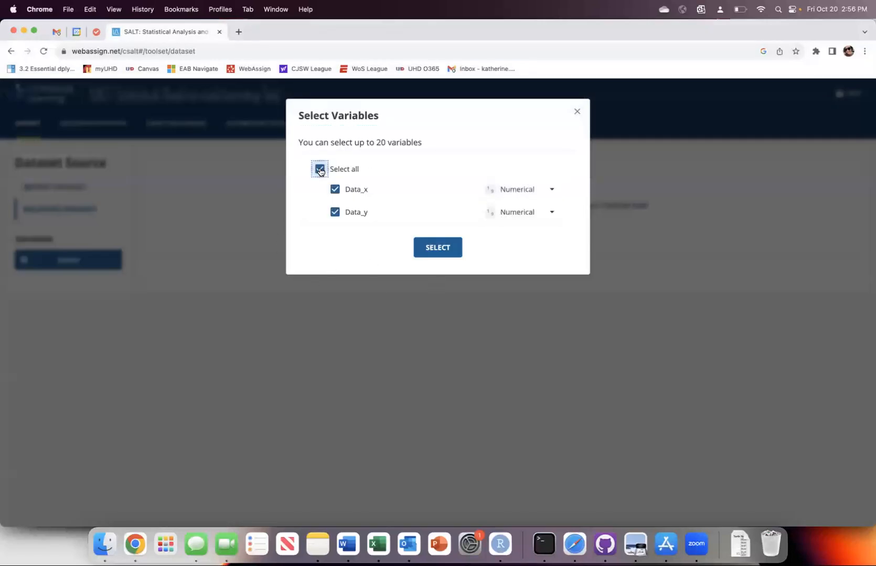
pyautogui.click(320, 169)
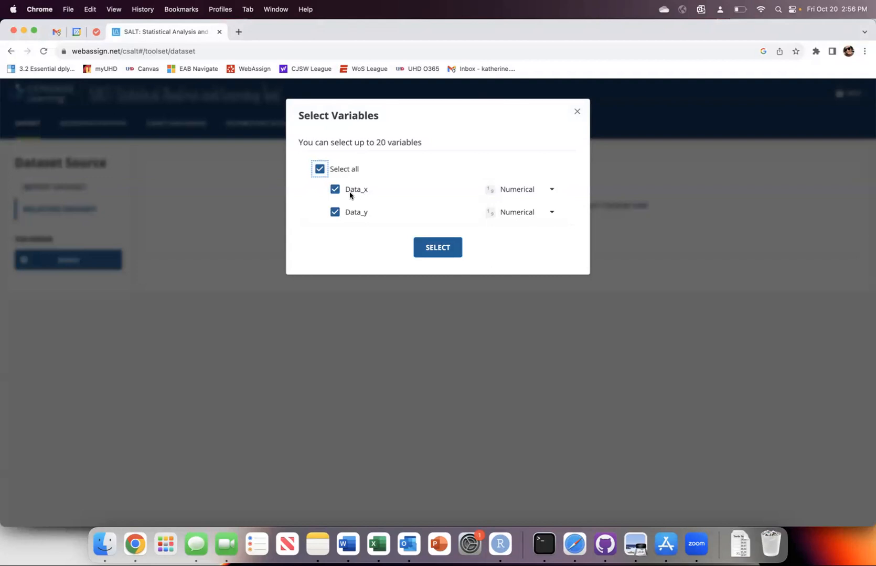
pyautogui.moveTo(349, 219)
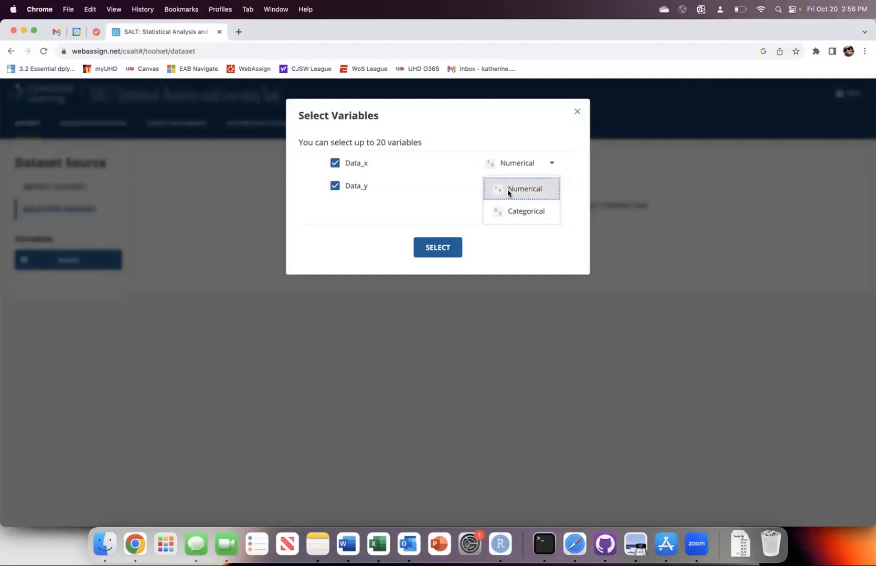
pyautogui.click(521, 189)
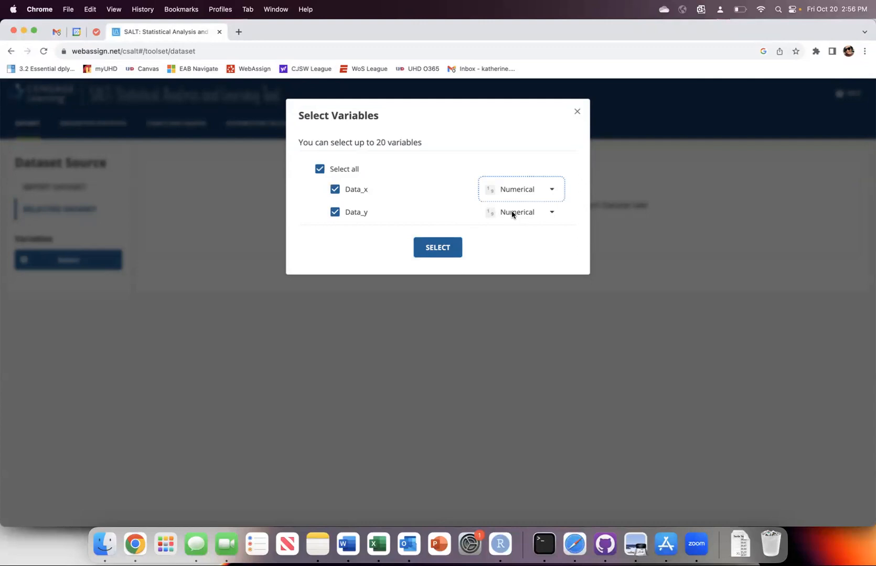
pyautogui.moveTo(514, 190)
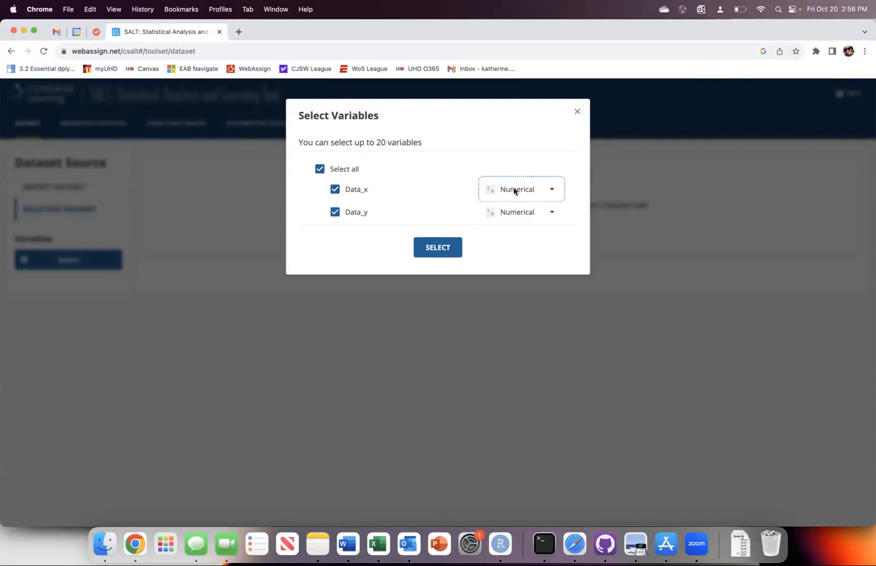
pyautogui.moveTo(309, 190)
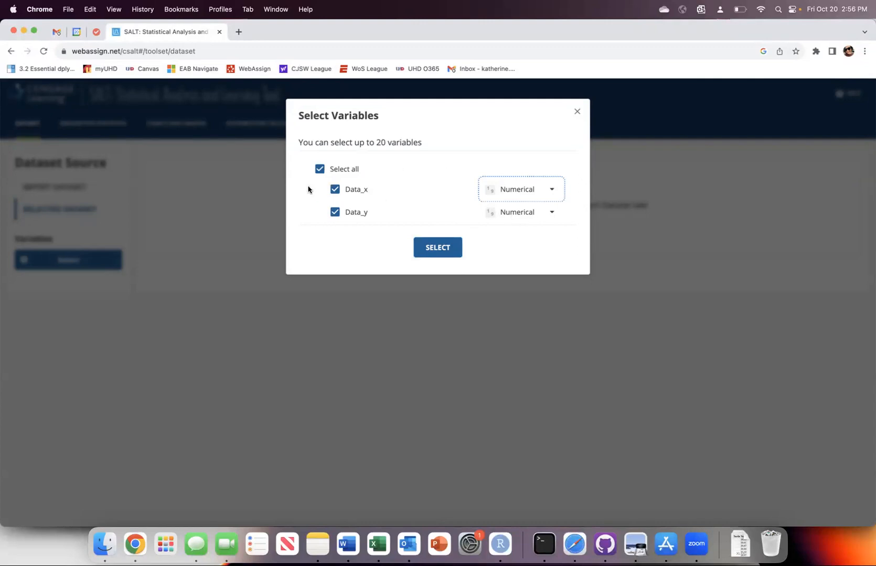
pyautogui.click(437, 248)
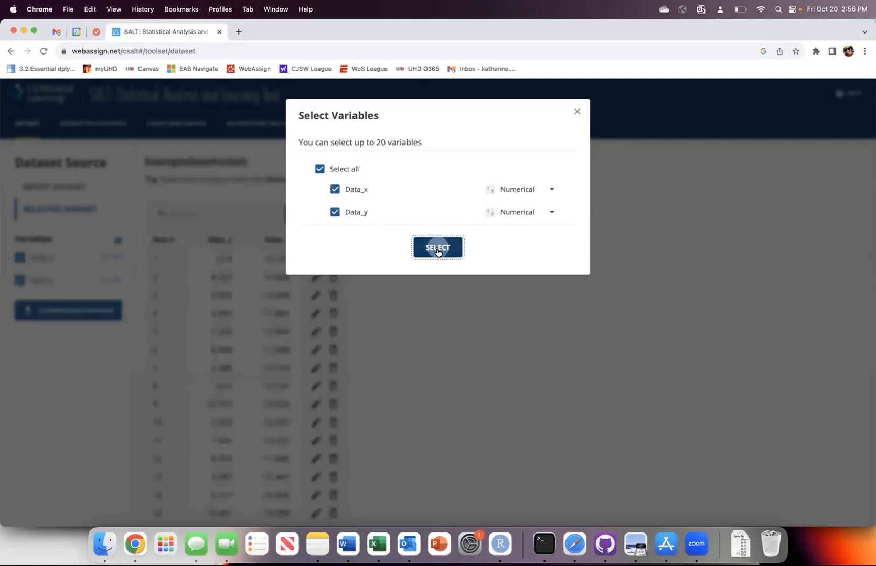
pyautogui.click(437, 248)
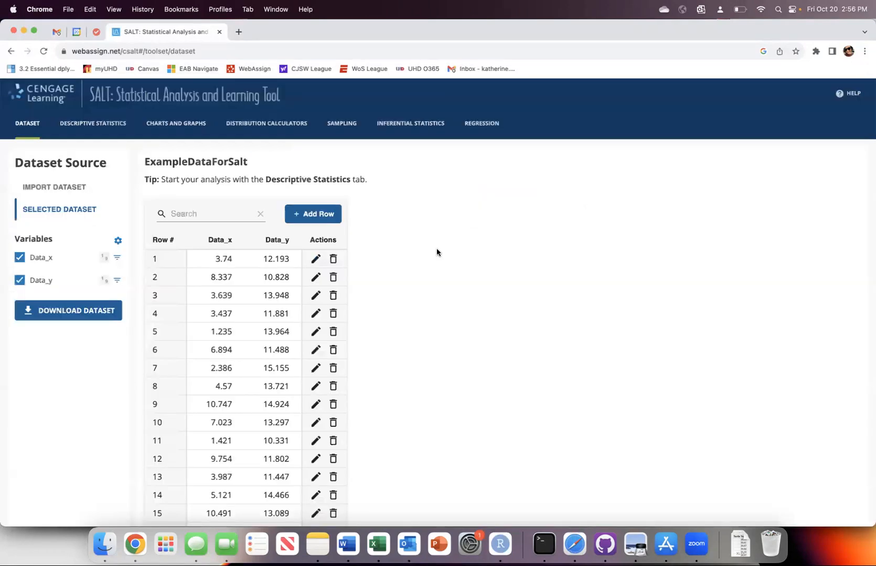
pyautogui.scroll(-3)
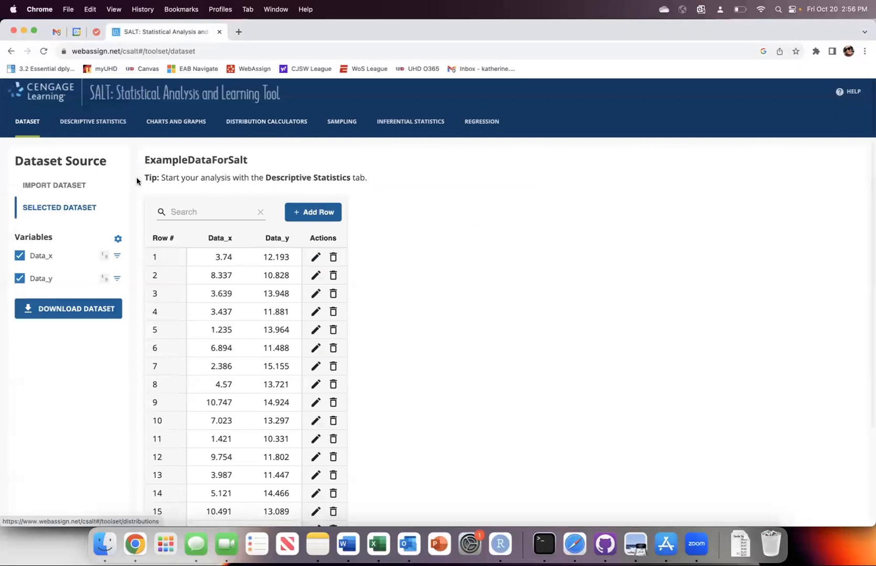
pyautogui.moveTo(224, 164)
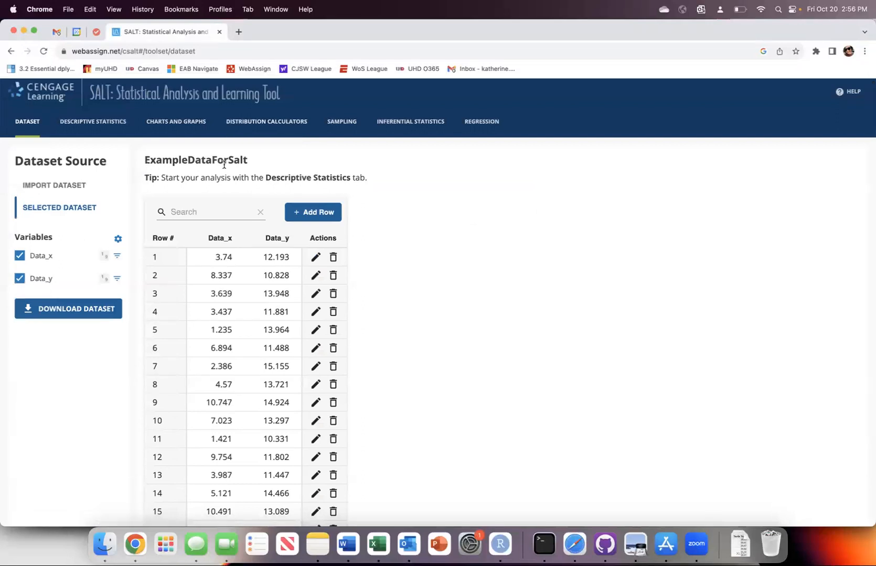
pyautogui.click(93, 121)
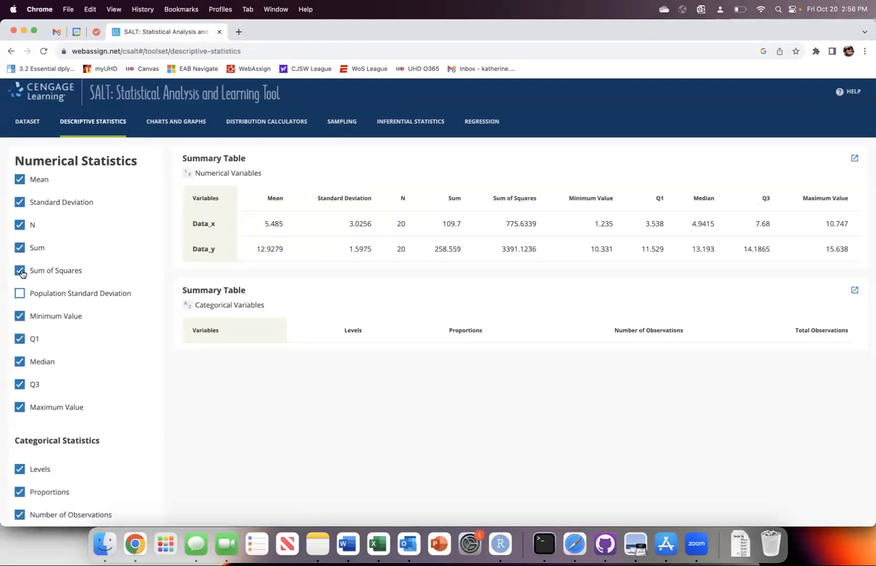
pyautogui.moveTo(419, 247)
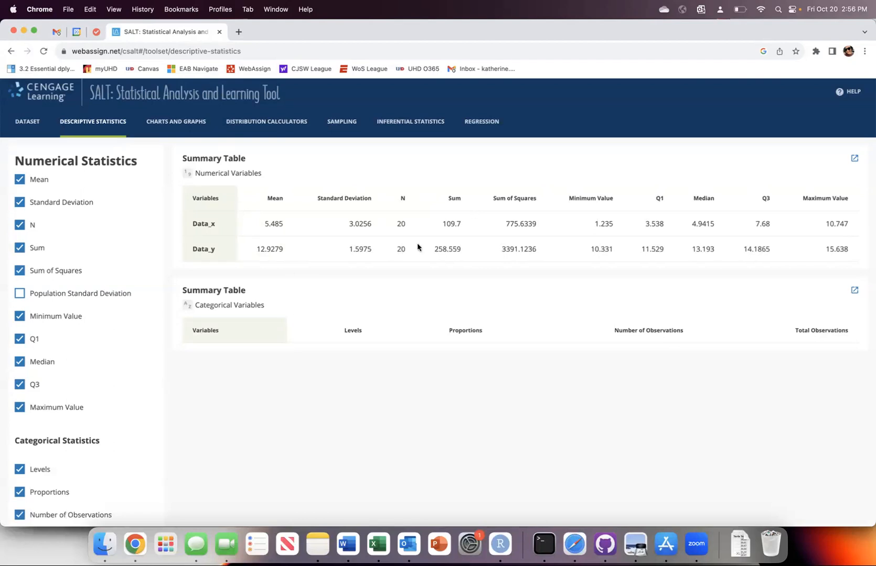
pyautogui.moveTo(203, 220)
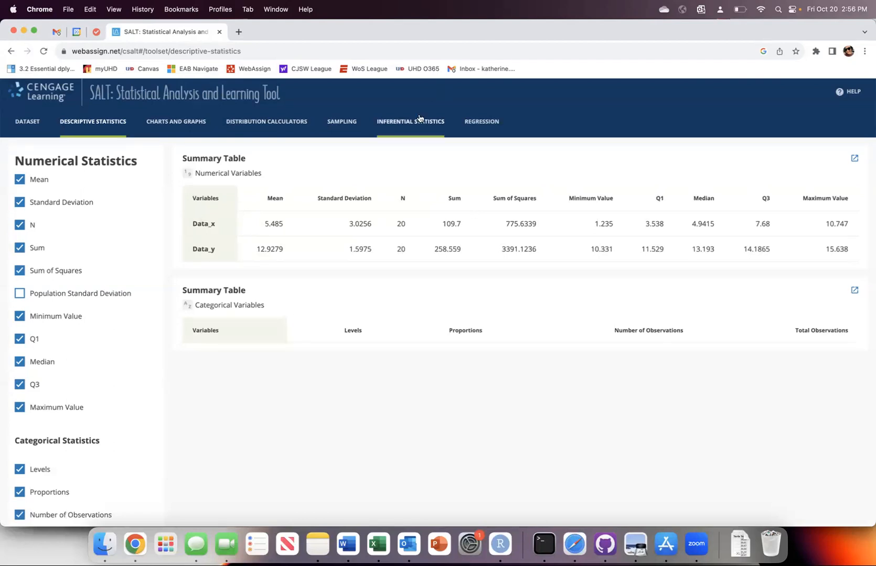
# - Switch from the descriptive Summary Table to the Inferential Statistics tab
pyautogui.click(411, 121)
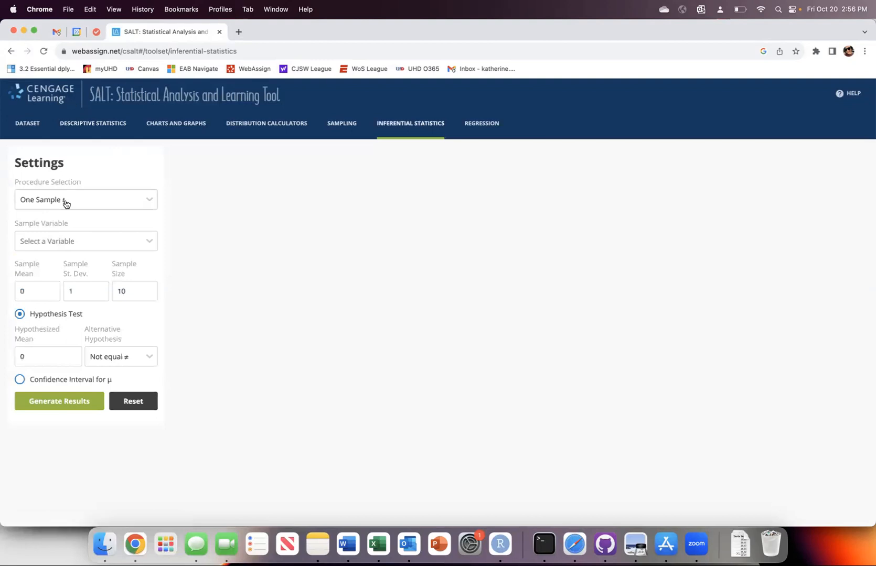
# - Test Data_x against a hypothesized mean of 5 and generate the t-test results
pyautogui.click(86, 241)
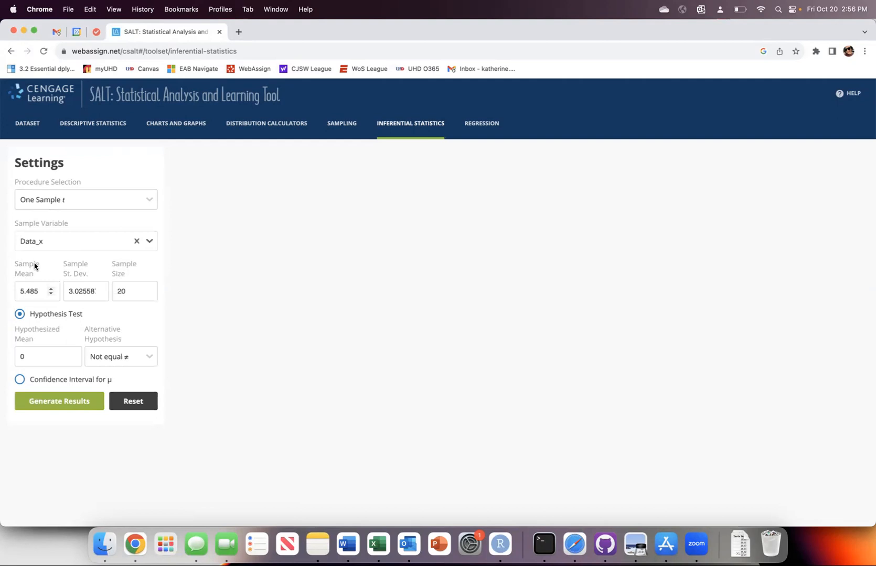
pyautogui.click(45, 357)
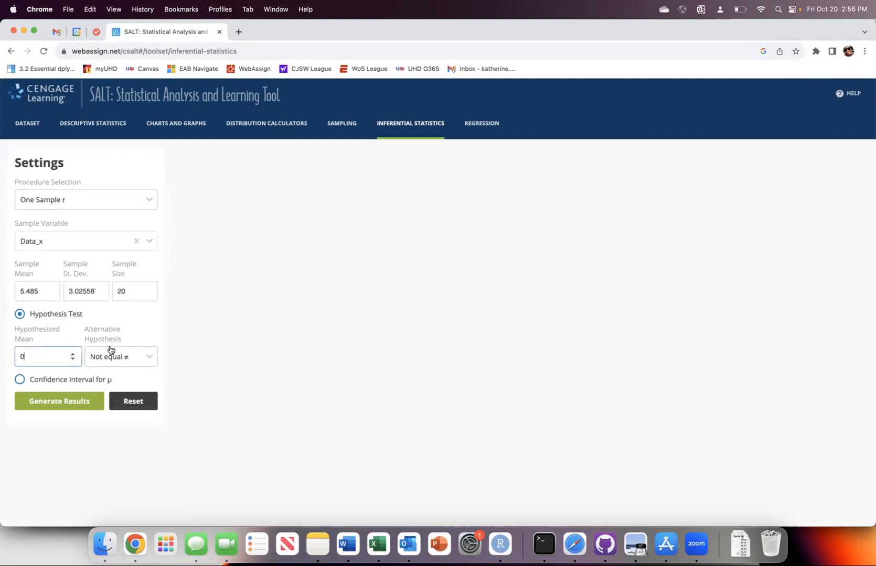
pyautogui.write('5')
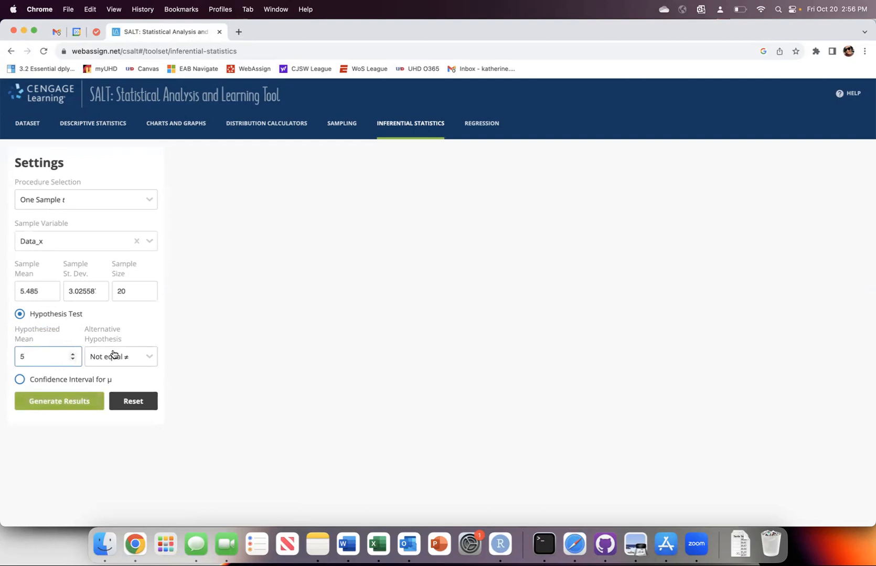
pyautogui.moveTo(345, 128)
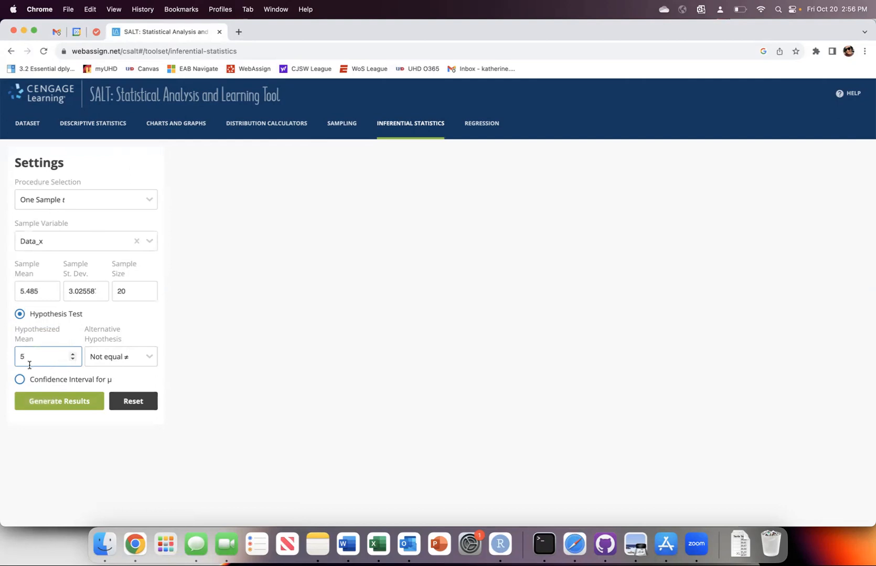
pyautogui.click(59, 402)
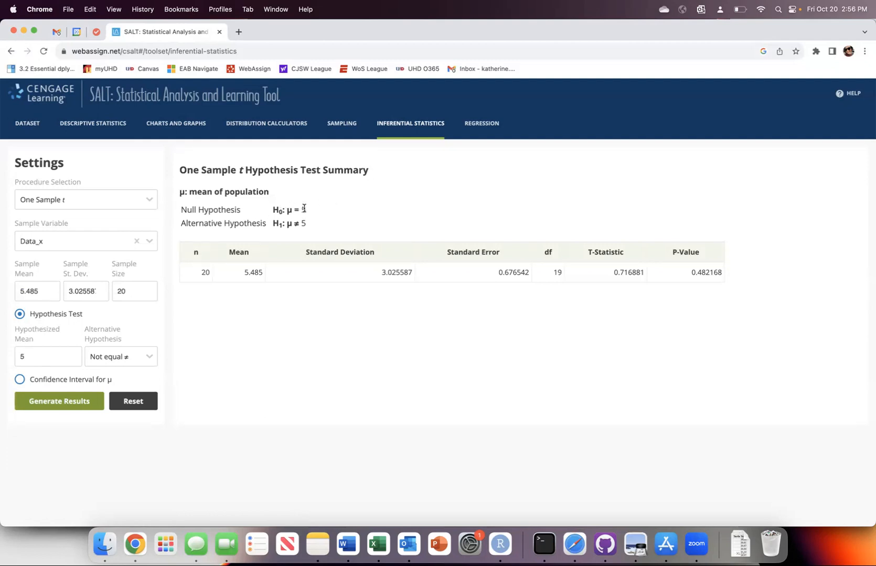
pyautogui.moveTo(240, 294)
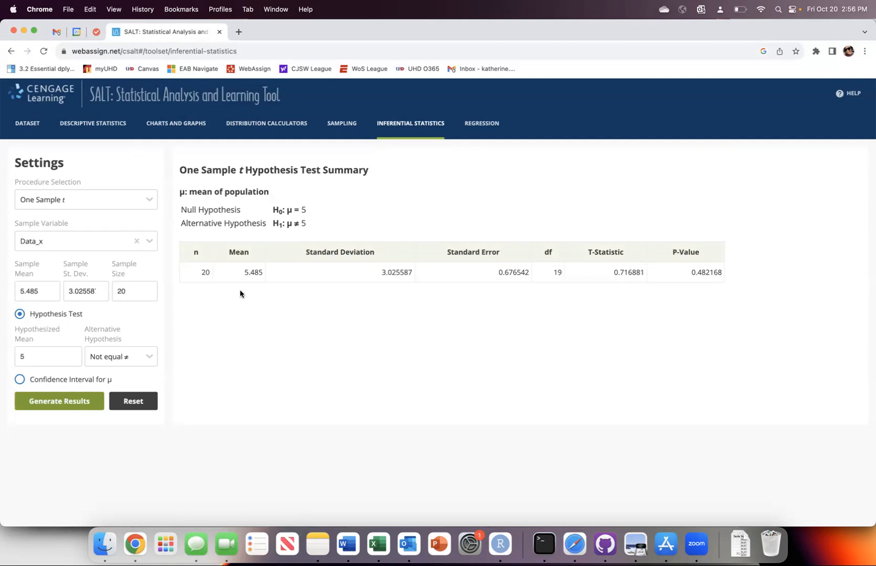
pyautogui.moveTo(27, 125)
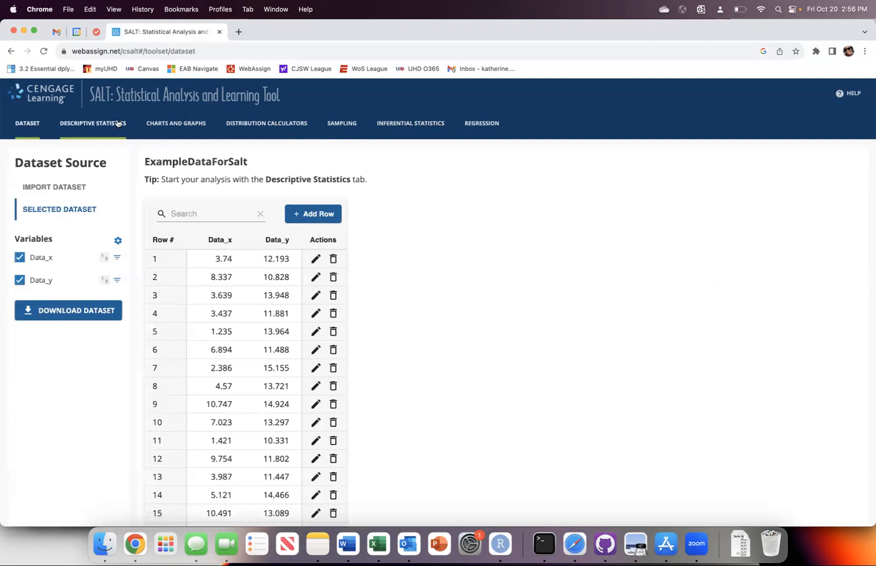
# - Draw a scatter plot in Charts and Graphs with Data_x on x-axis, Data_y on y-axis
pyautogui.click(176, 123)
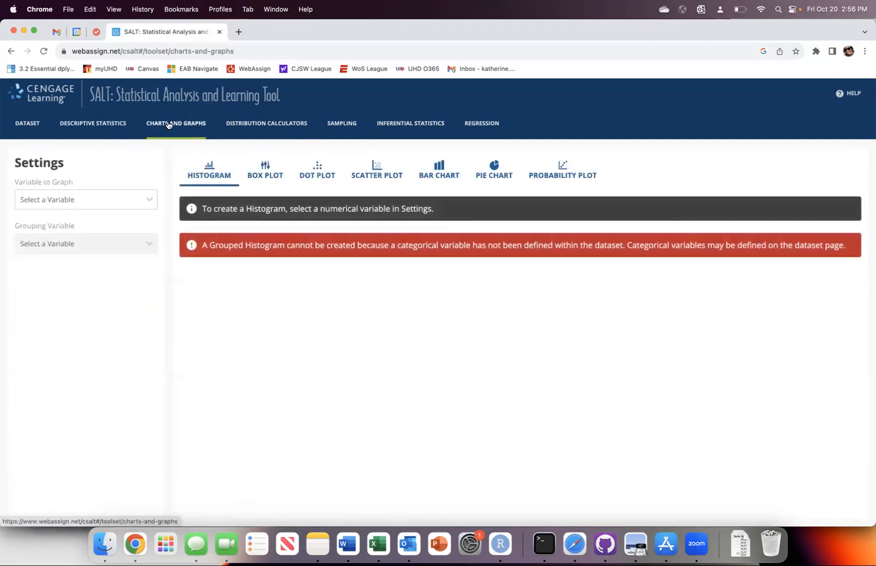
pyautogui.moveTo(399, 114)
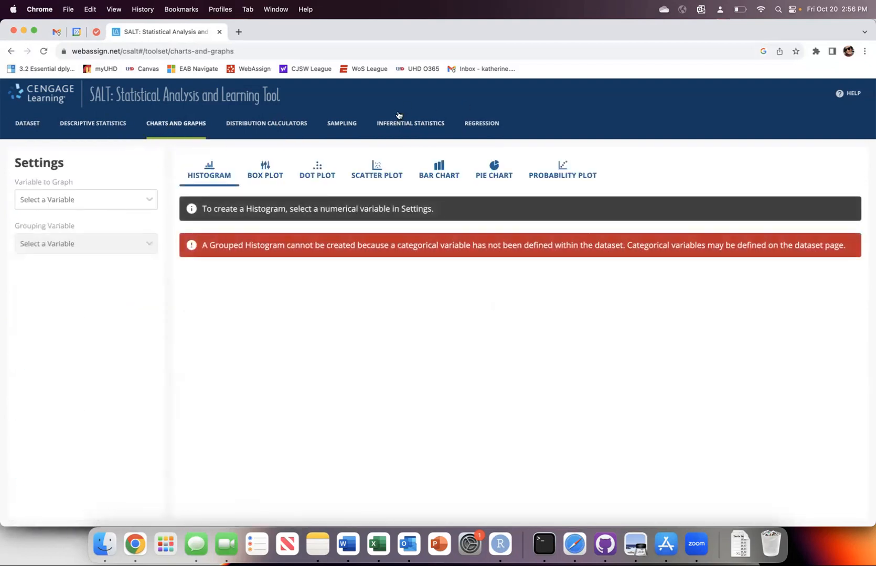
pyautogui.click(377, 166)
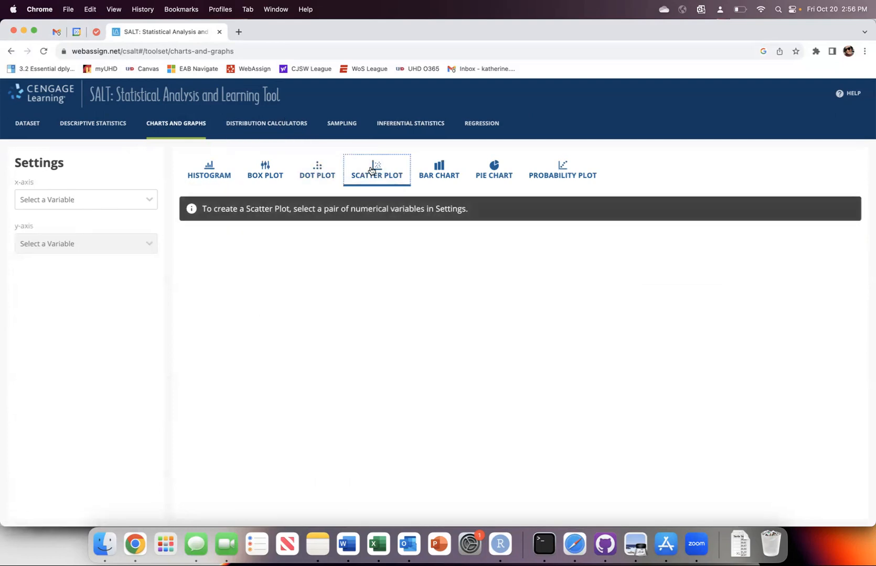
pyautogui.click(84, 200)
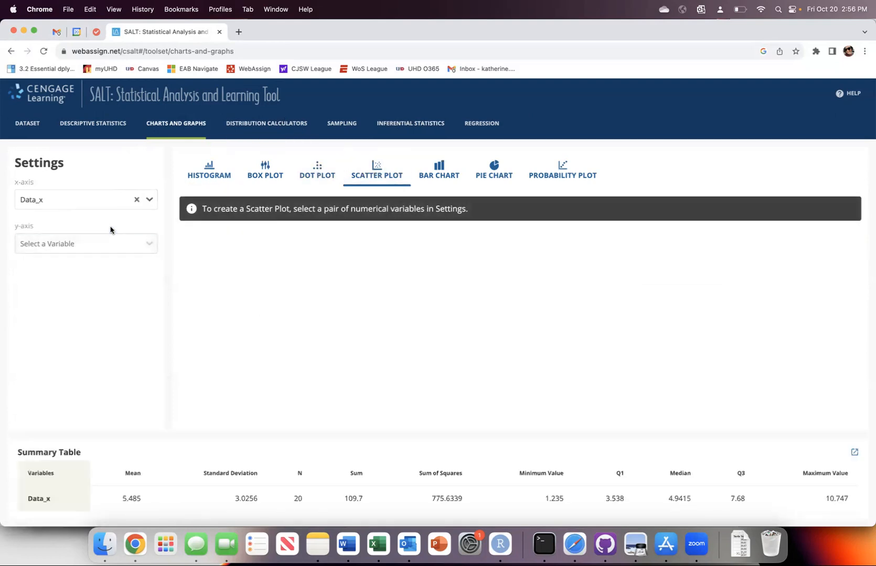
pyautogui.click(84, 243)
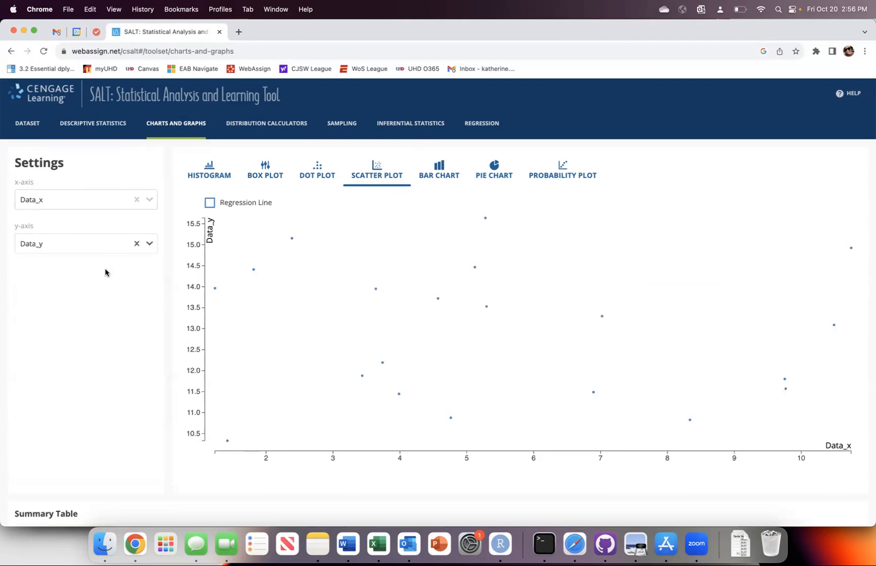
pyautogui.moveTo(665, 542)
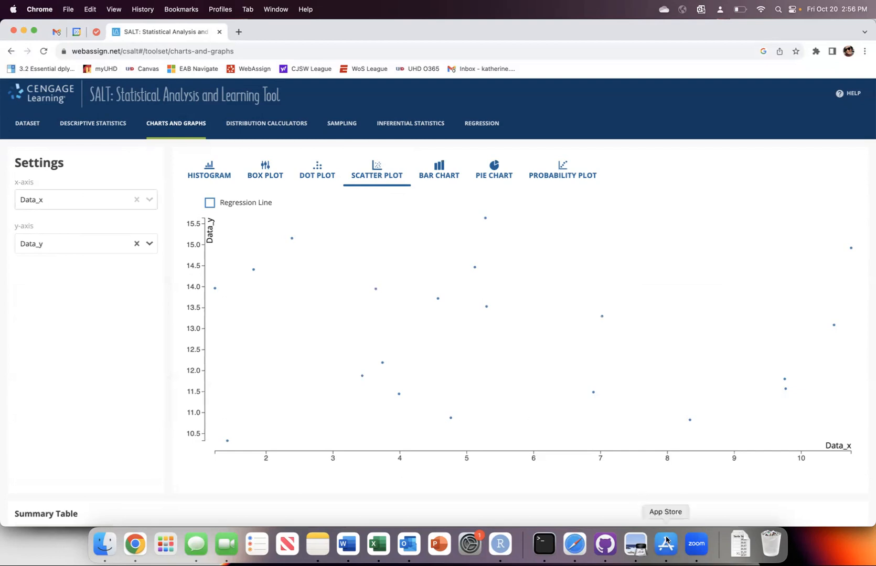
pyautogui.moveTo(771, 545)
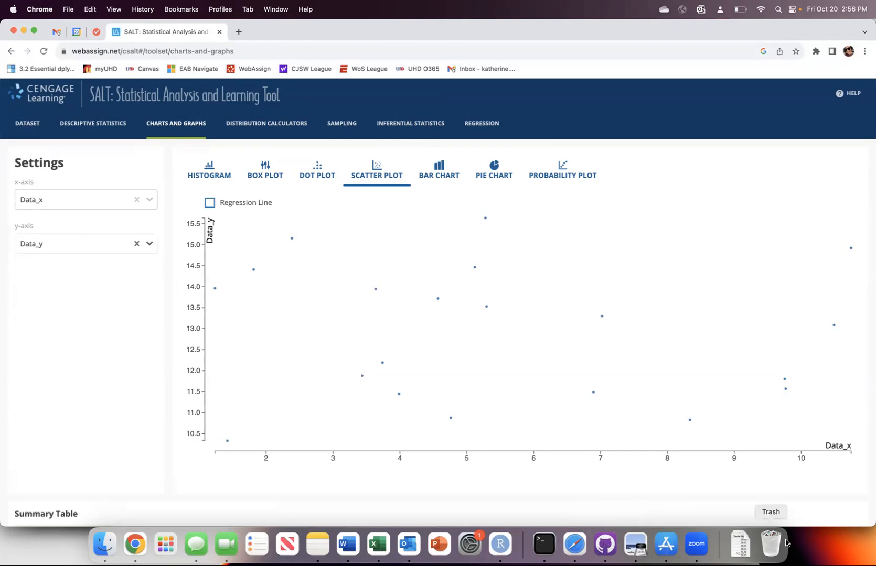